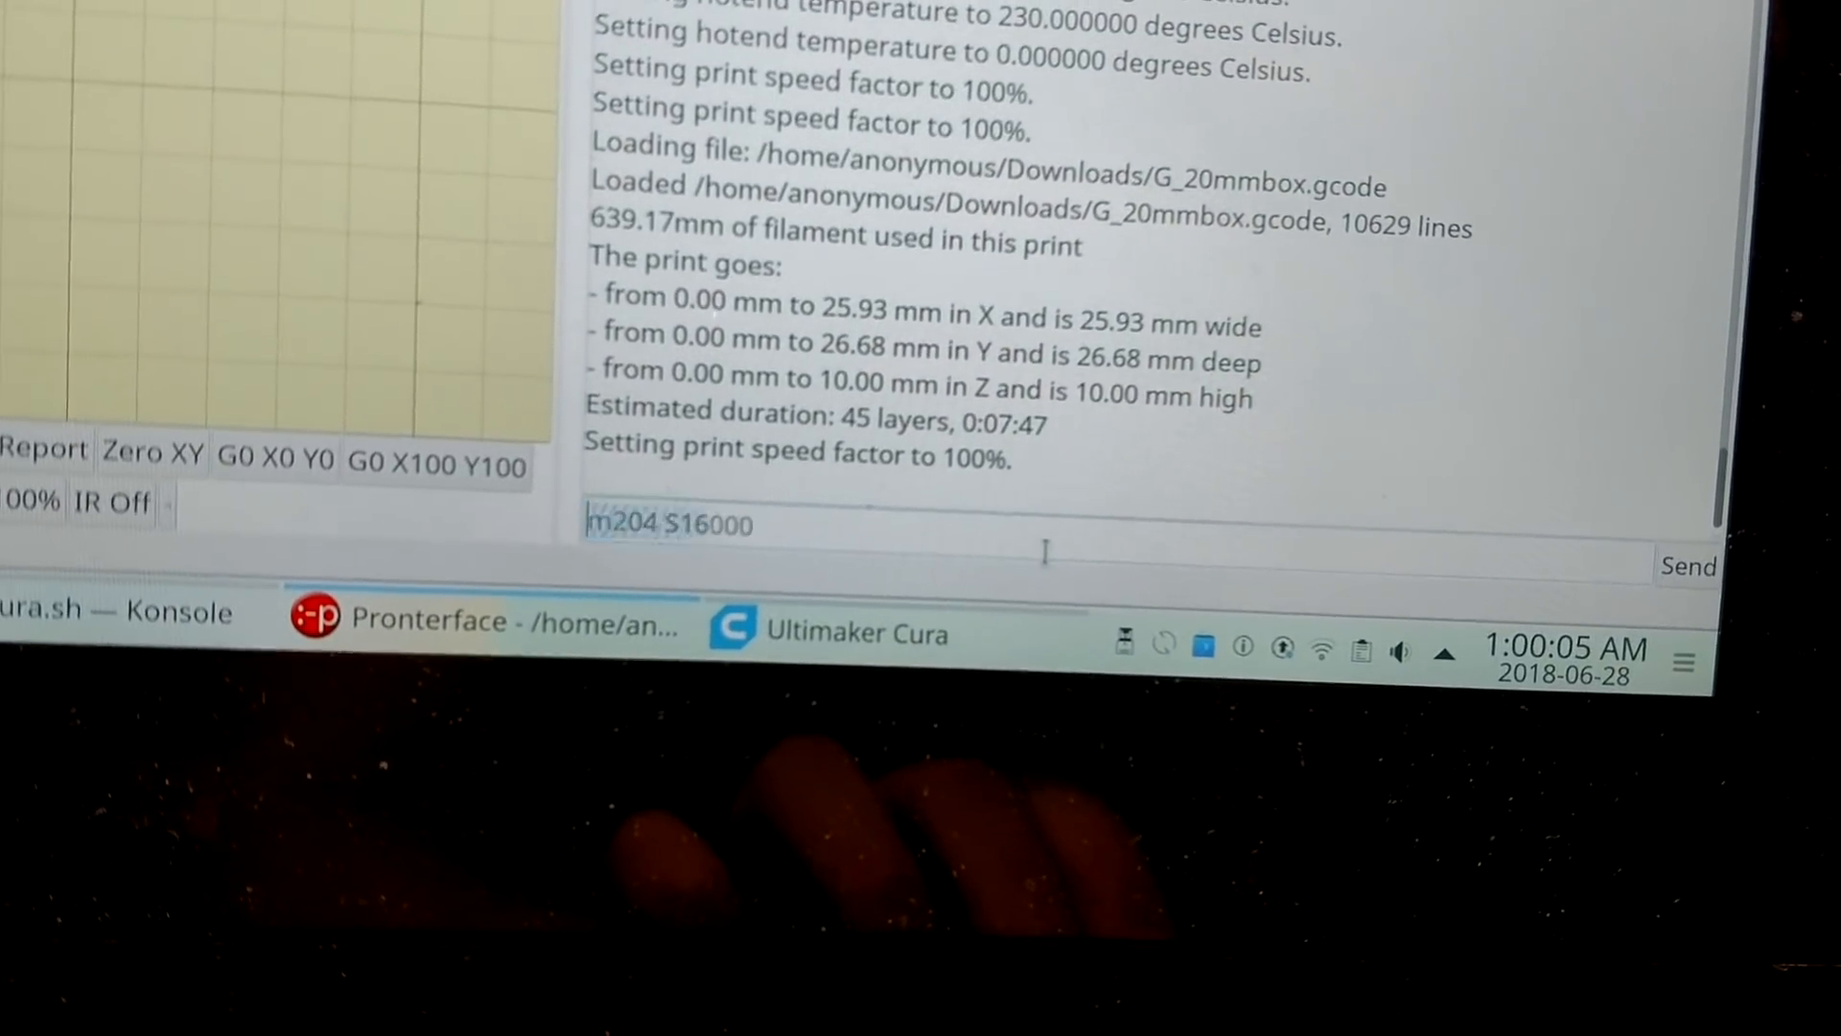
Send the acceleration command M204 S16000 X16000 Y16000 to the printer.
type("X16000 Y16000")
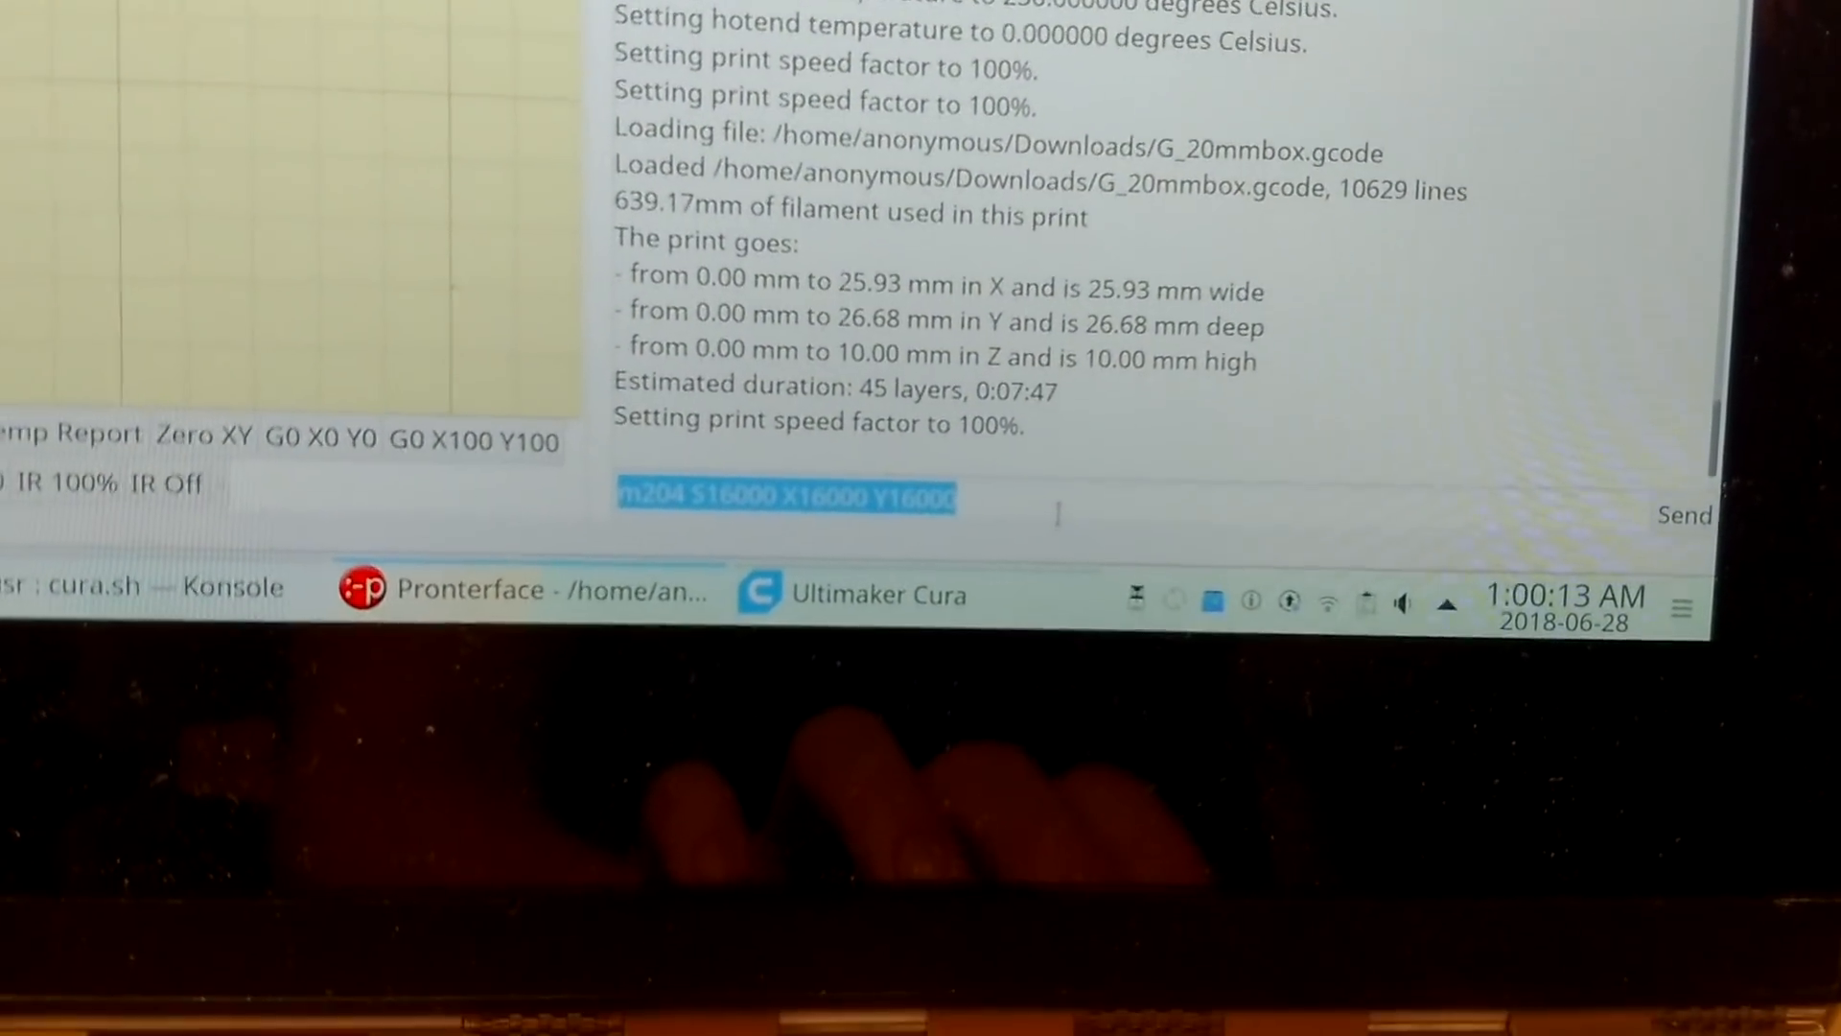
left_click(1686, 514)
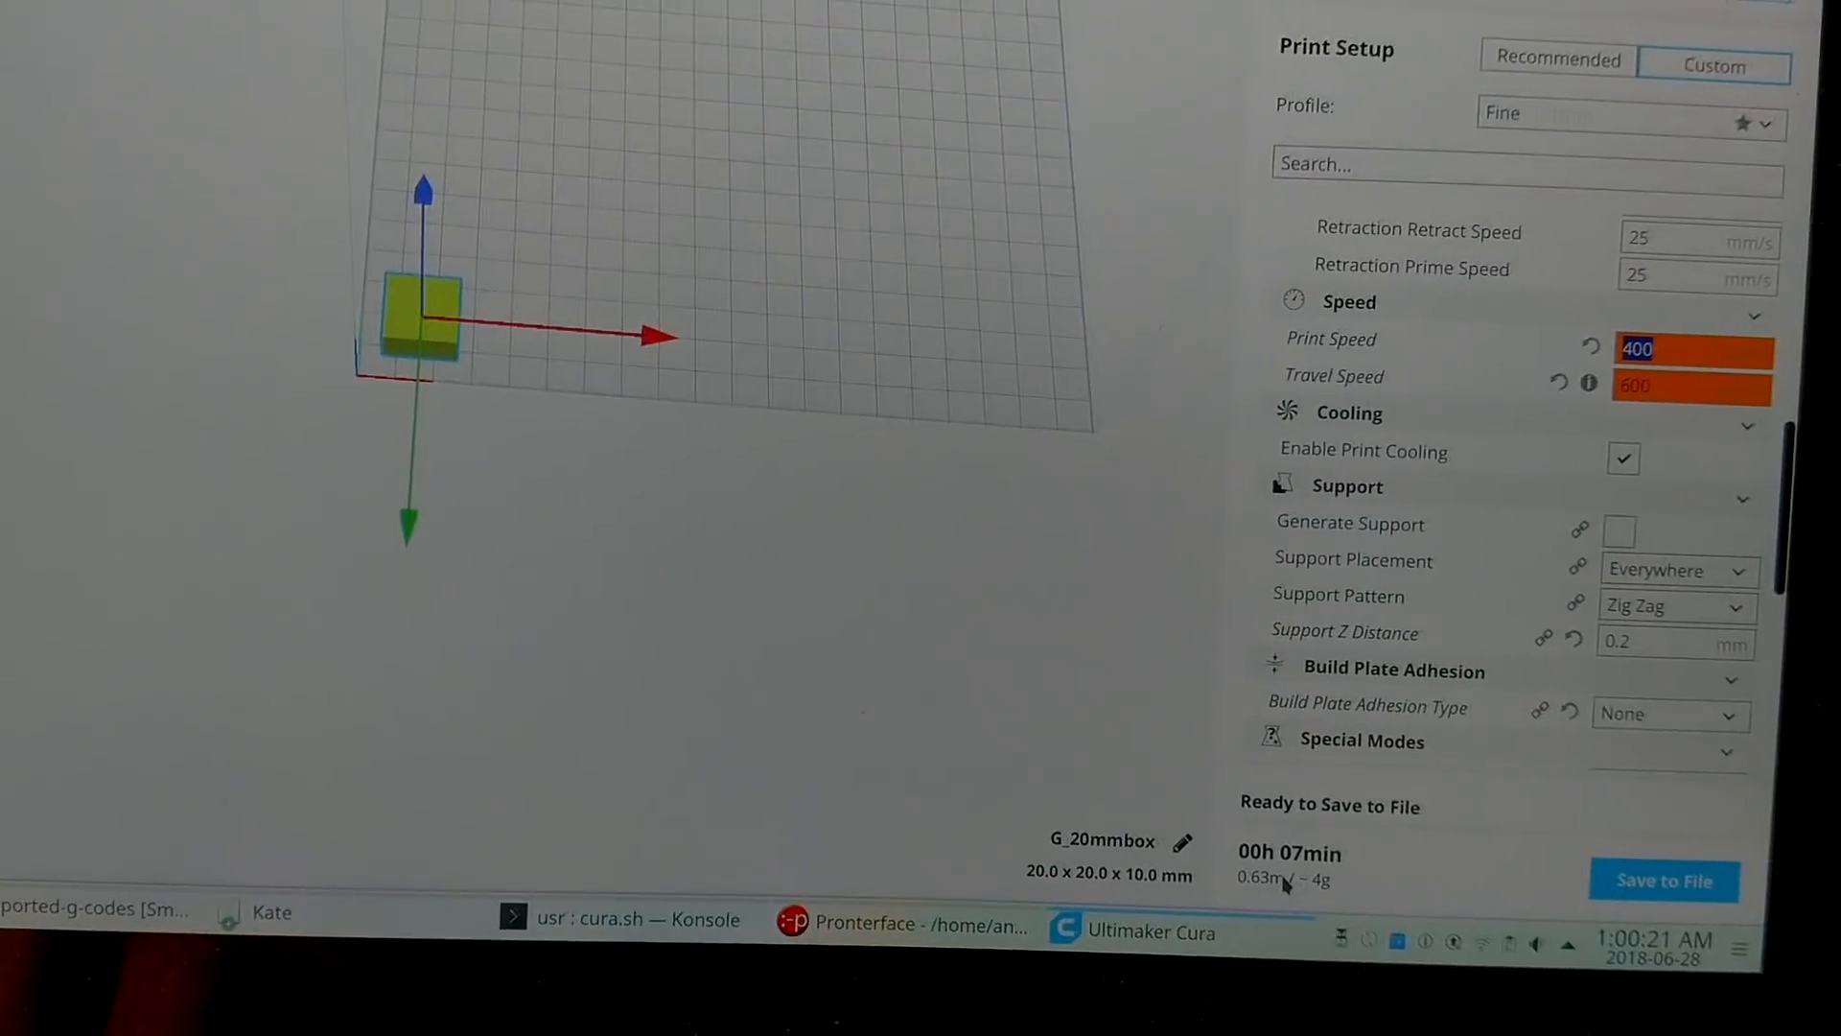
Show the G_20mmbox custom print setup in Cura with print speed 400 and travel speed 600.
left_click(863, 924)
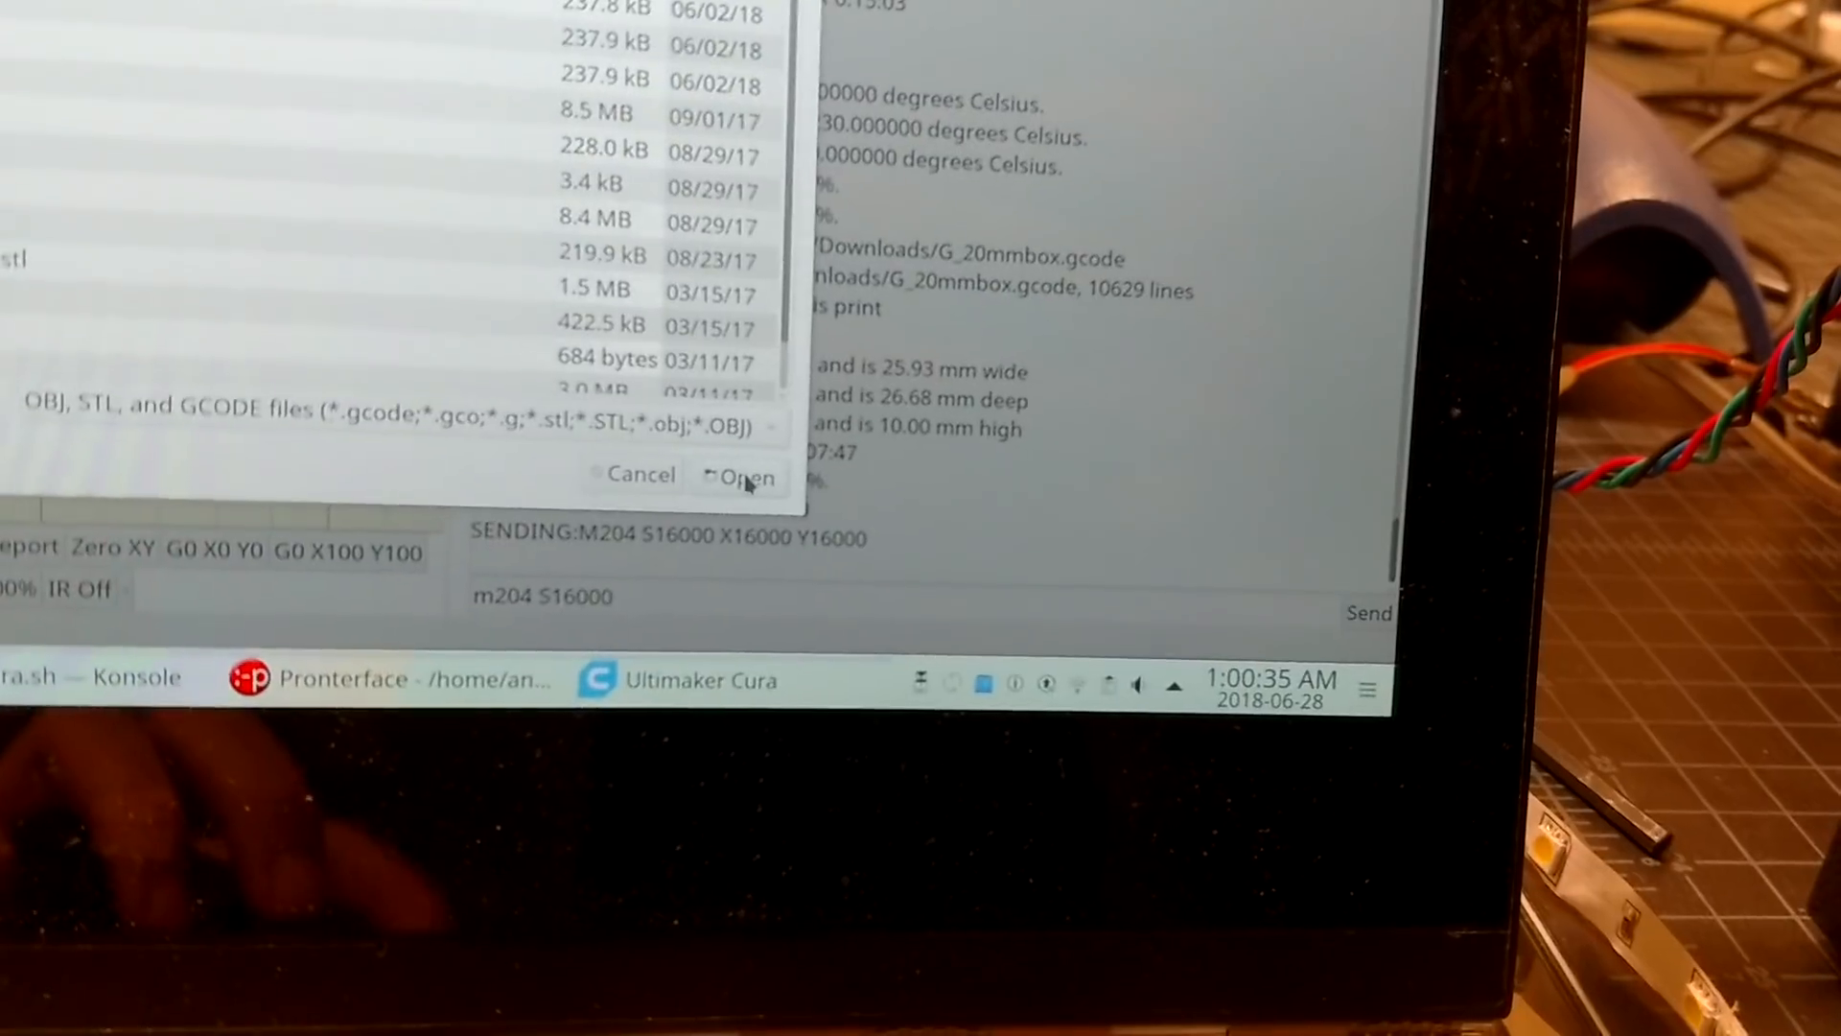
Reload G_20mmbox.gcode (10629 lines, 45 layers, est. 7:47) ready to print.
left_click(742, 476)
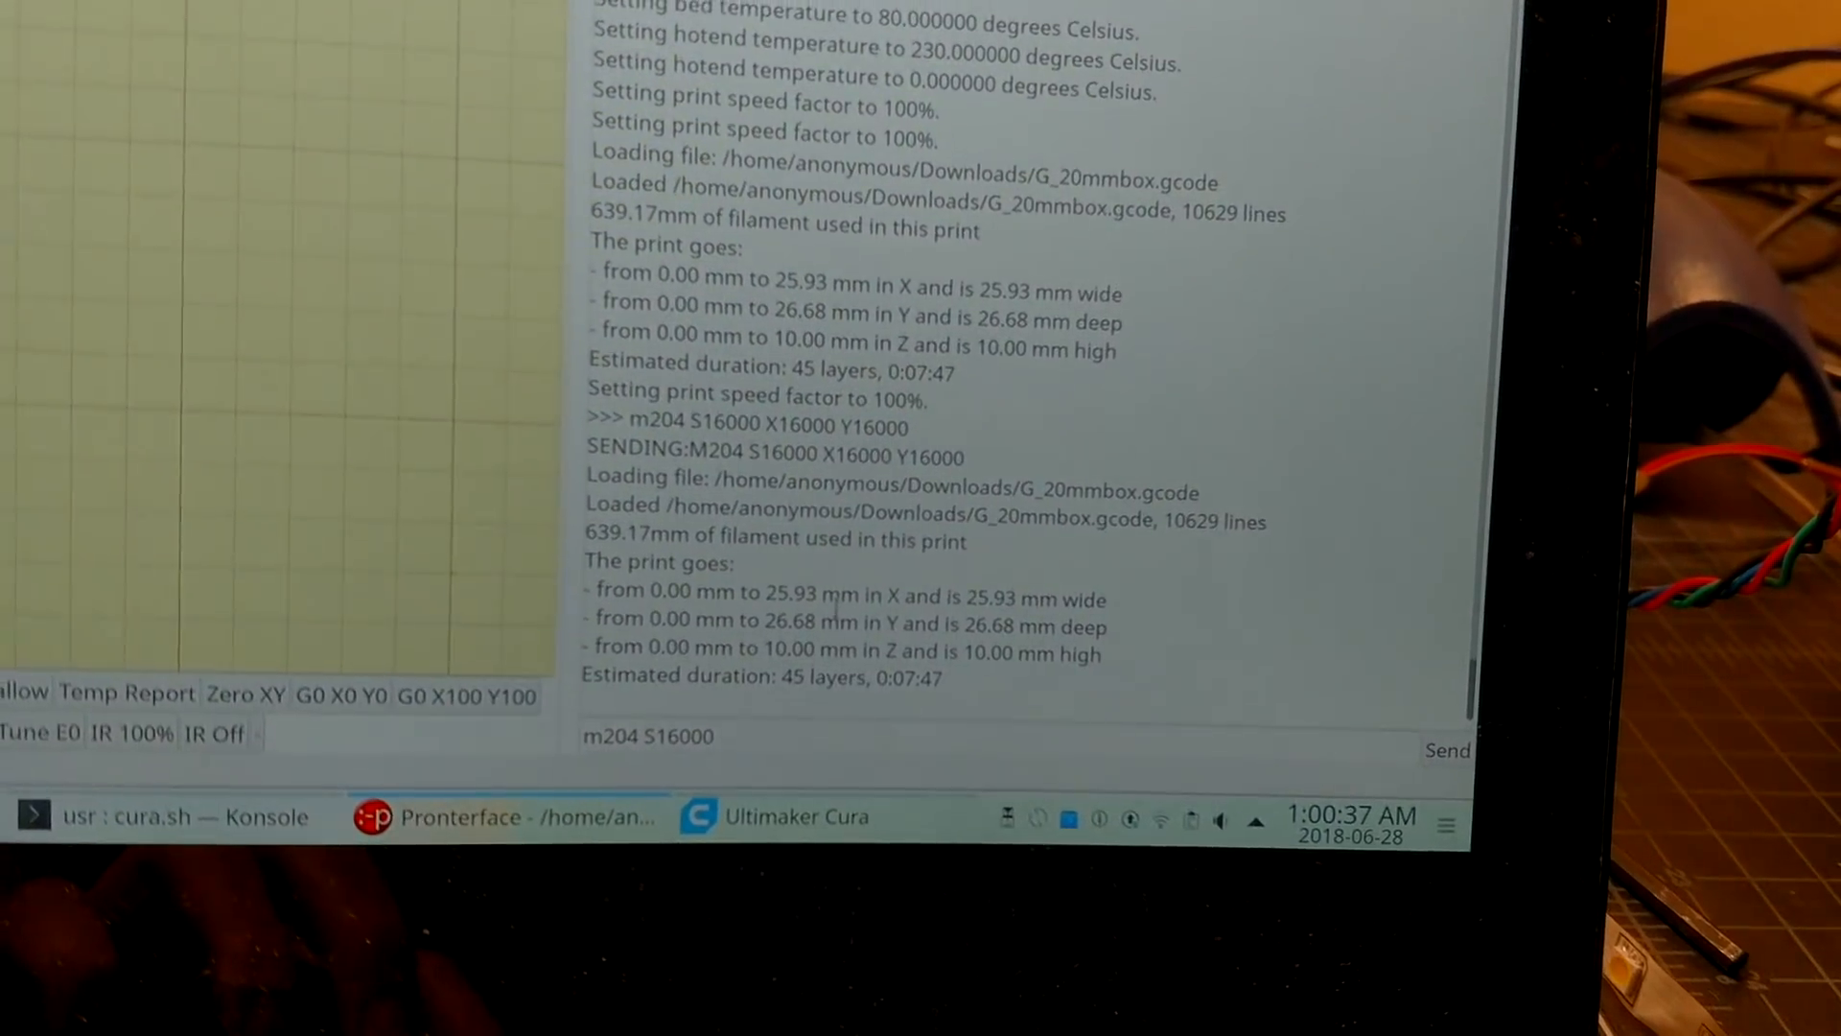